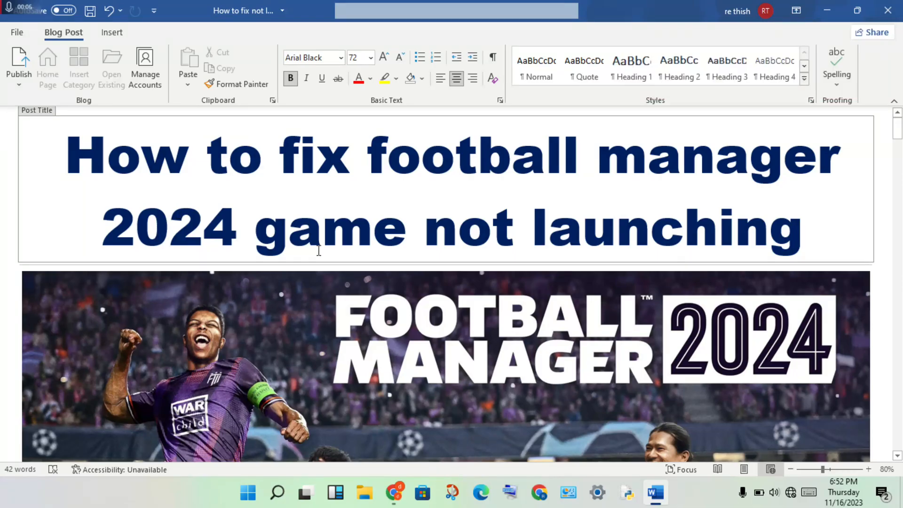
Scroll past the title and cover image to the Solution heading with fixes 1 and 2.
scroll(down, 3)
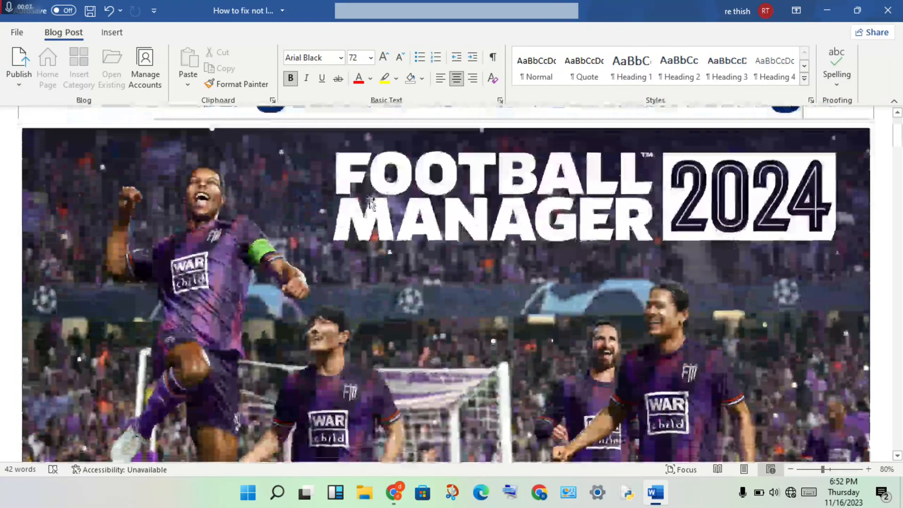
scroll(down, 3)
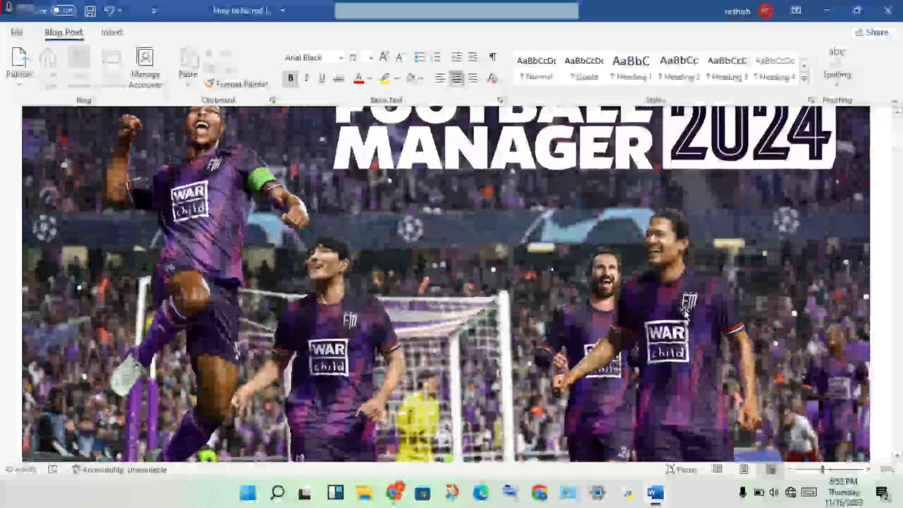
scroll(down, 3)
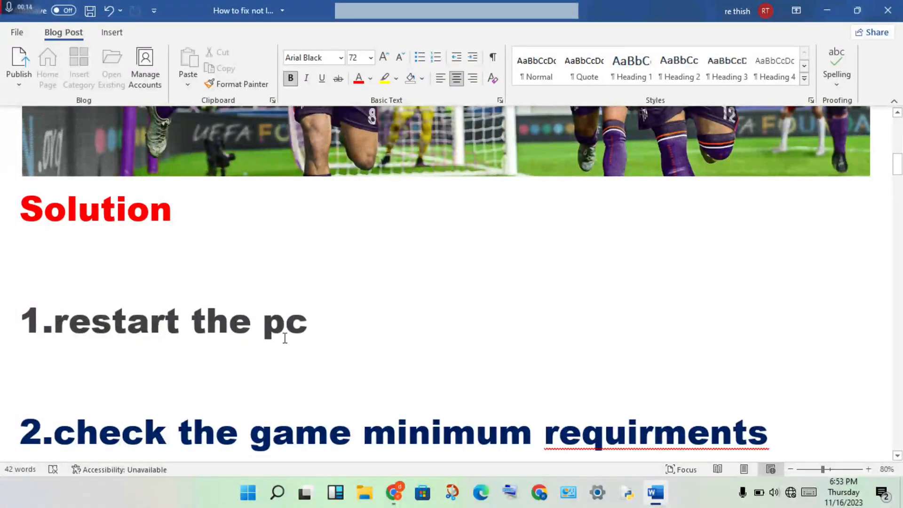
Scroll to fully reveal the system specifications screenshot under the minimum-requirements fix.
scroll(down, 3)
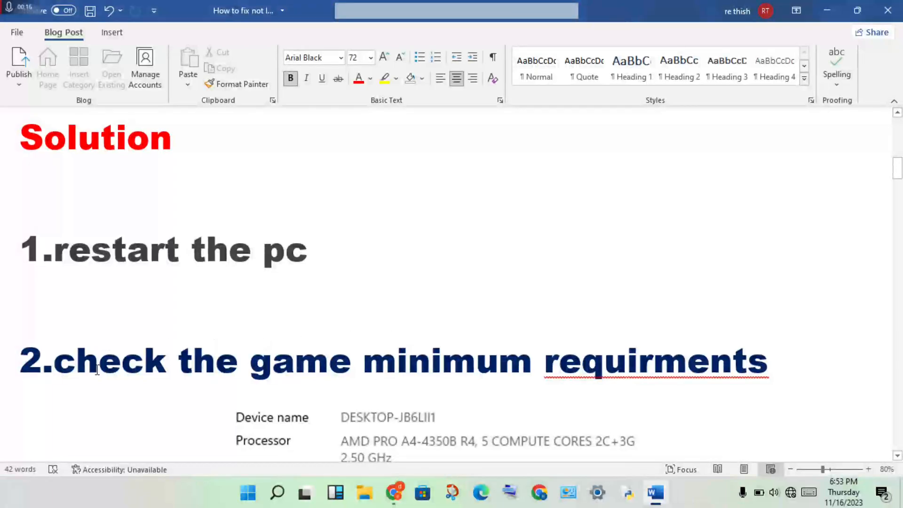
scroll(down, 3)
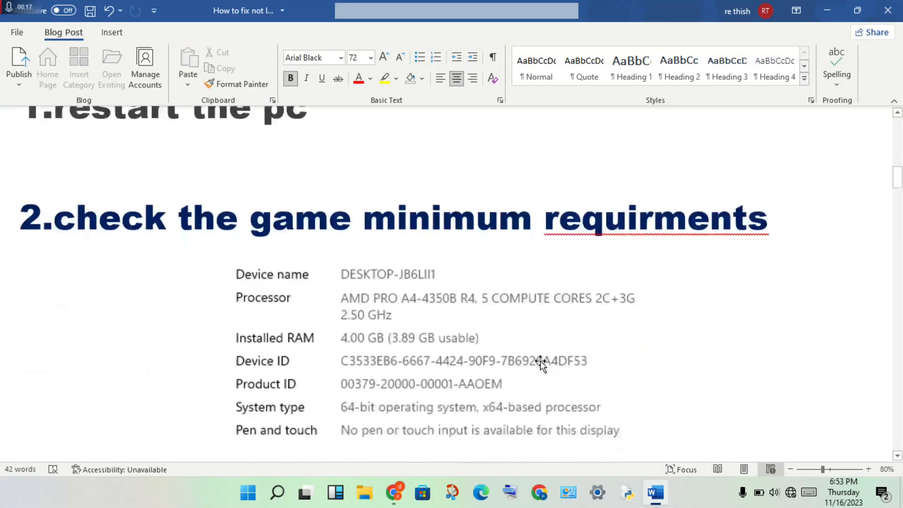
mouse_move(482, 341)
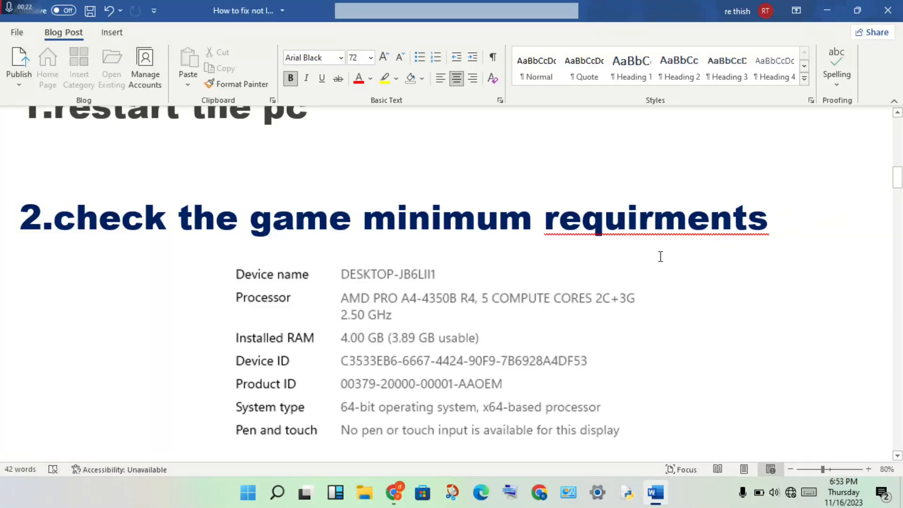
mouse_move(460, 325)
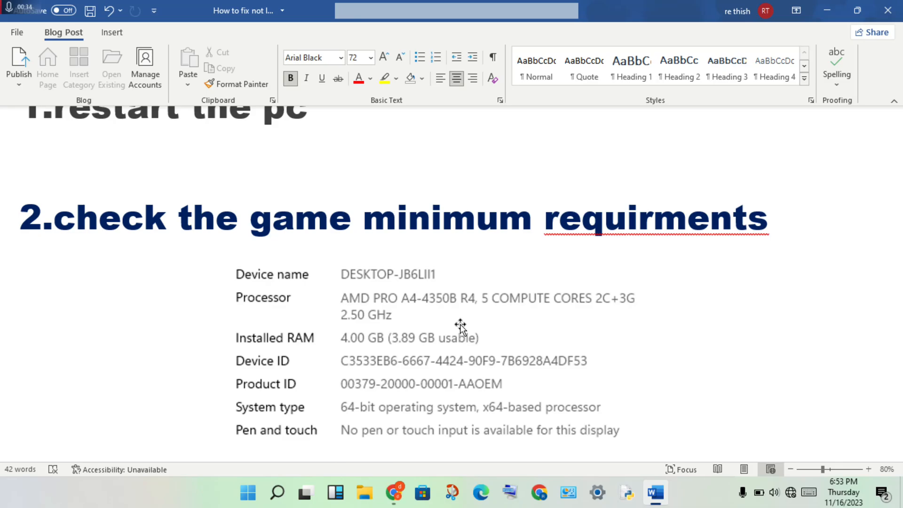
Scroll through the Windows Security screenshots to the Exclusions page and the run-as-admin fix.
scroll(down, 3)
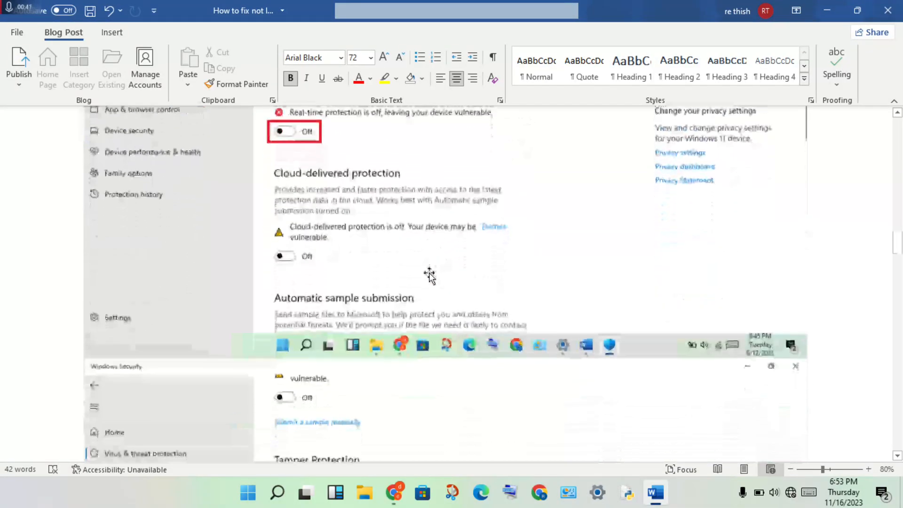
scroll(down, 3)
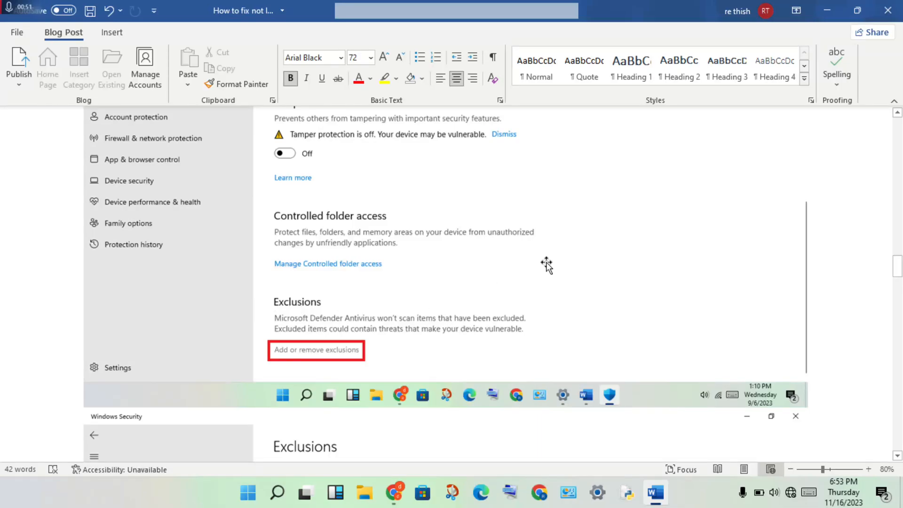
click(316, 350)
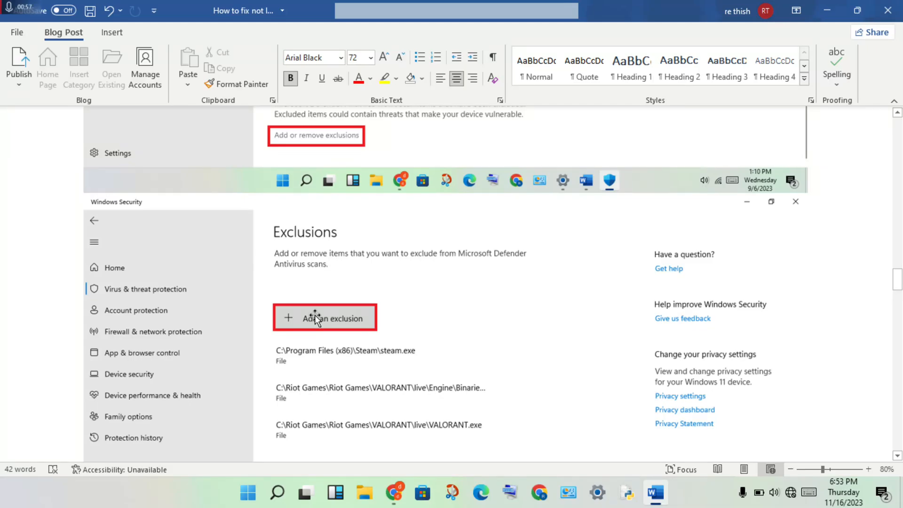
scroll(down, 3)
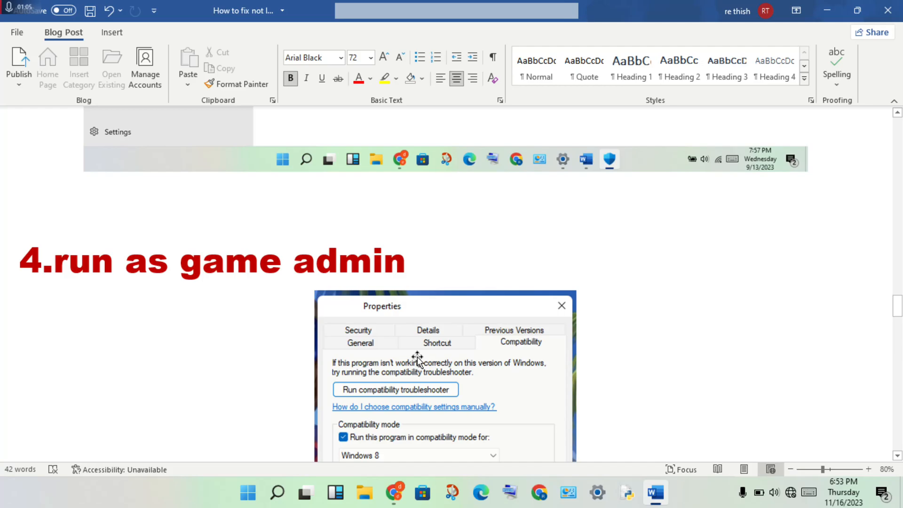
mouse_move(407, 332)
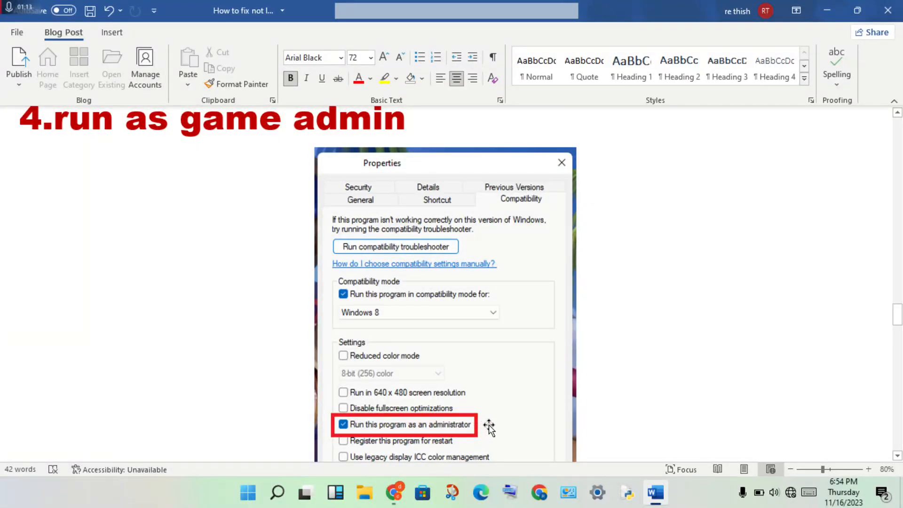
Scroll past the Properties compatibility screenshot to the verify-game-files heading for fix 5.
scroll(down, 3)
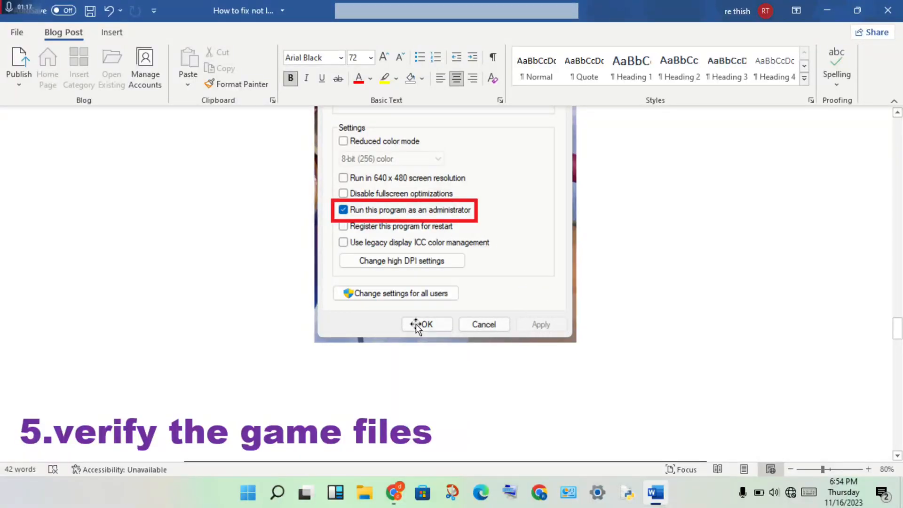
scroll(down, 3)
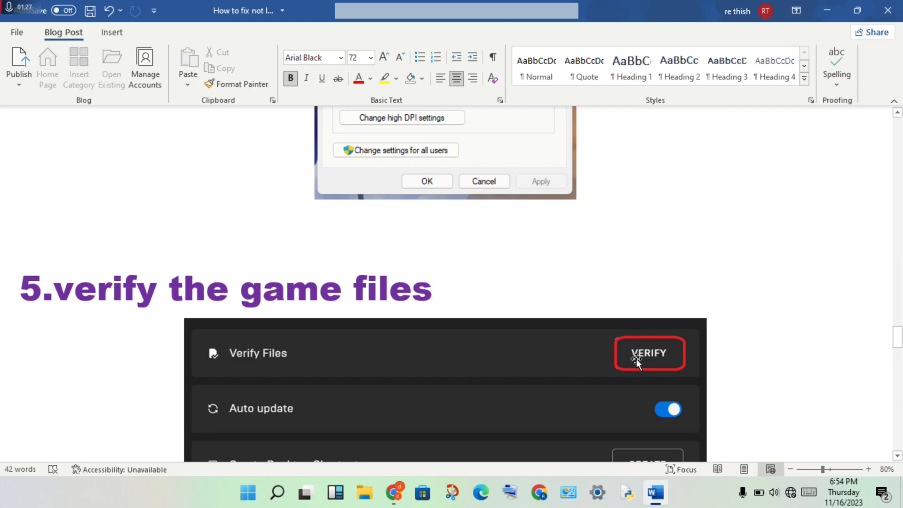
Scroll past the Verify Files screenshot to the update graphics driver heading and Device Manager image.
scroll(down, 3)
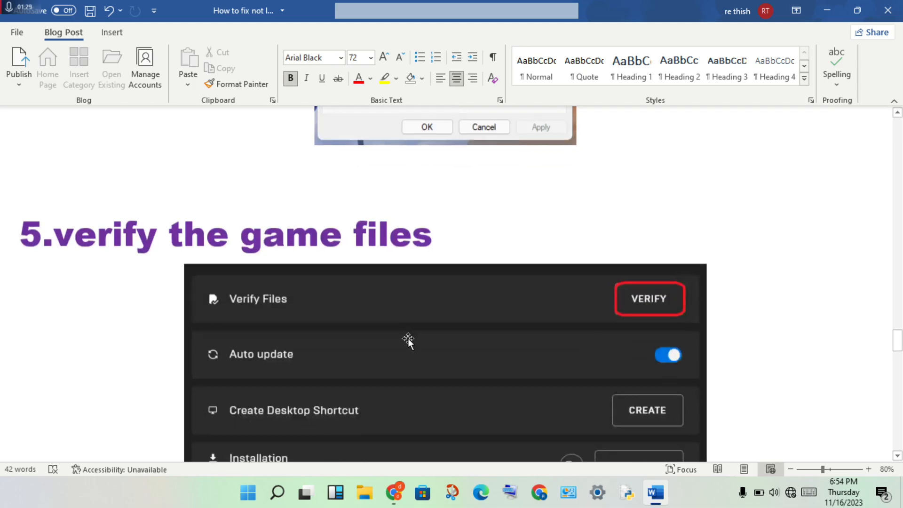
scroll(down, 3)
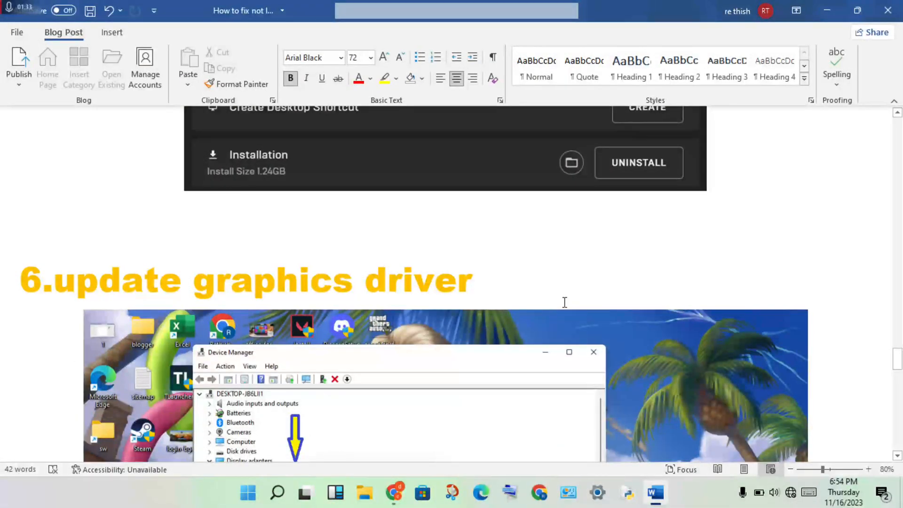
mouse_move(298, 342)
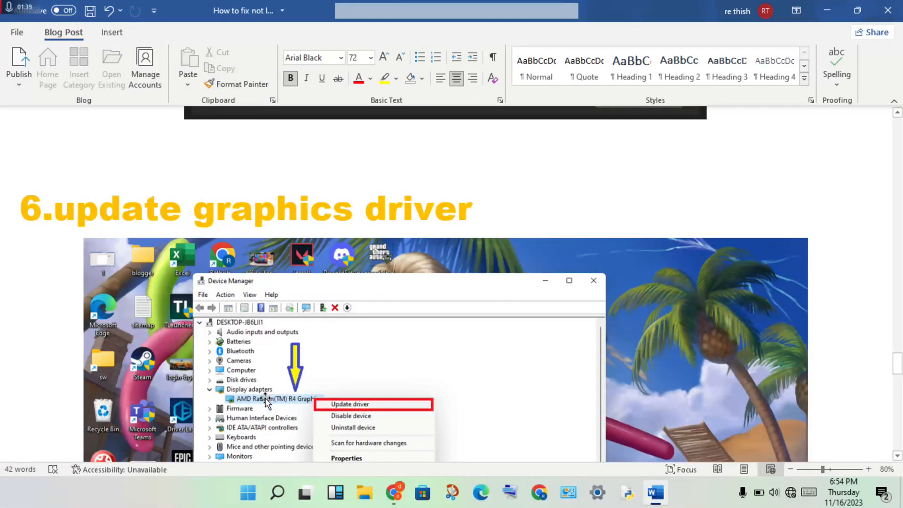
mouse_move(458, 392)
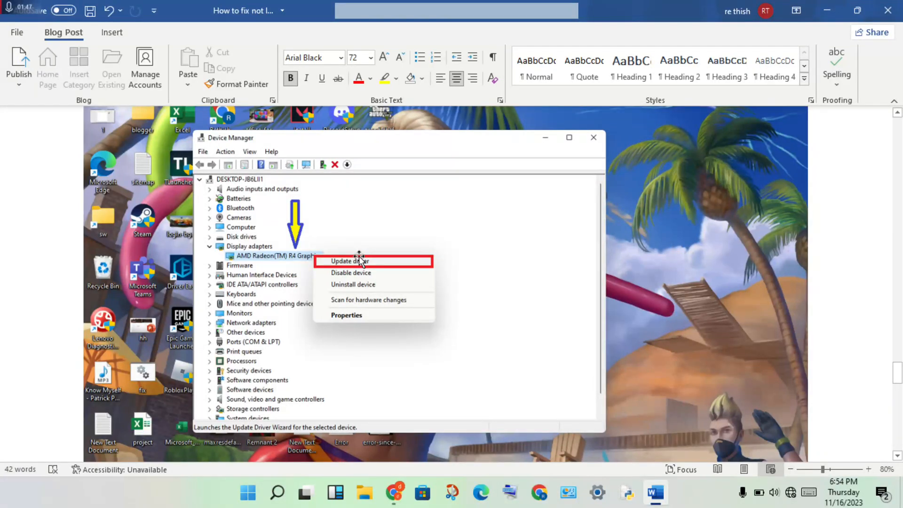
mouse_move(255, 244)
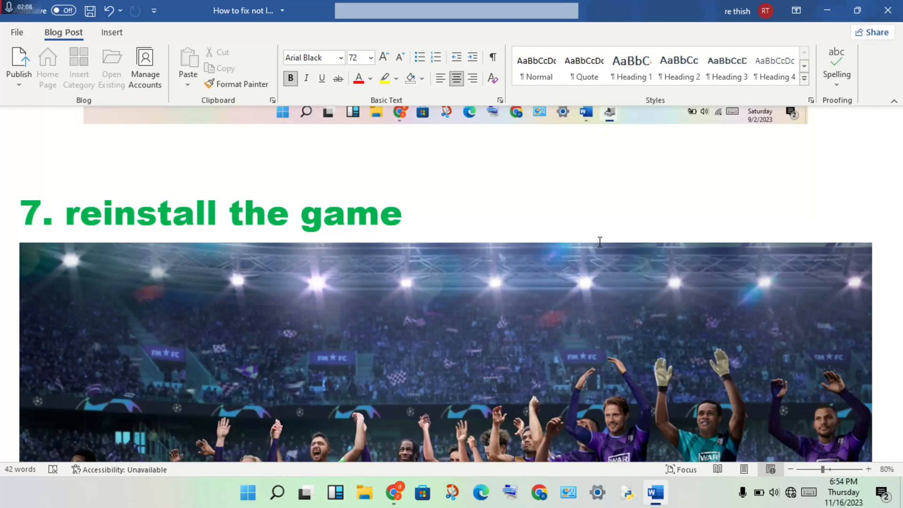
mouse_move(499, 240)
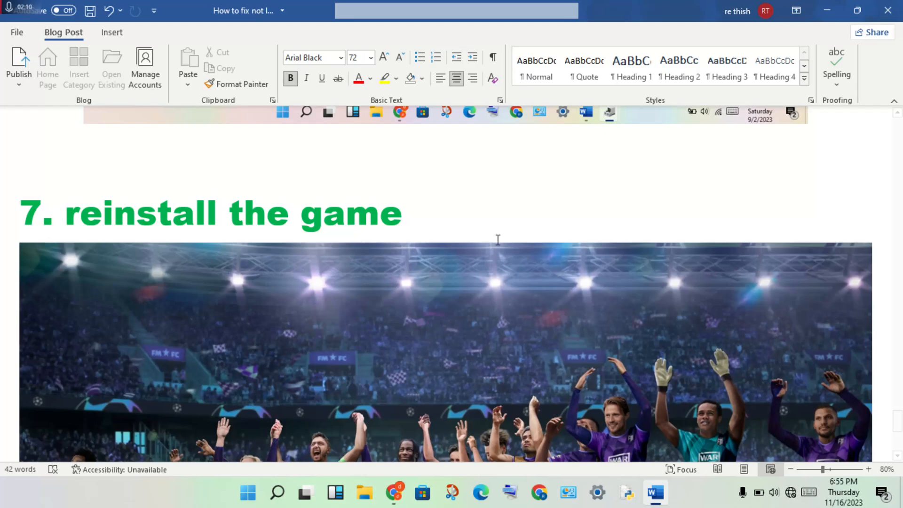